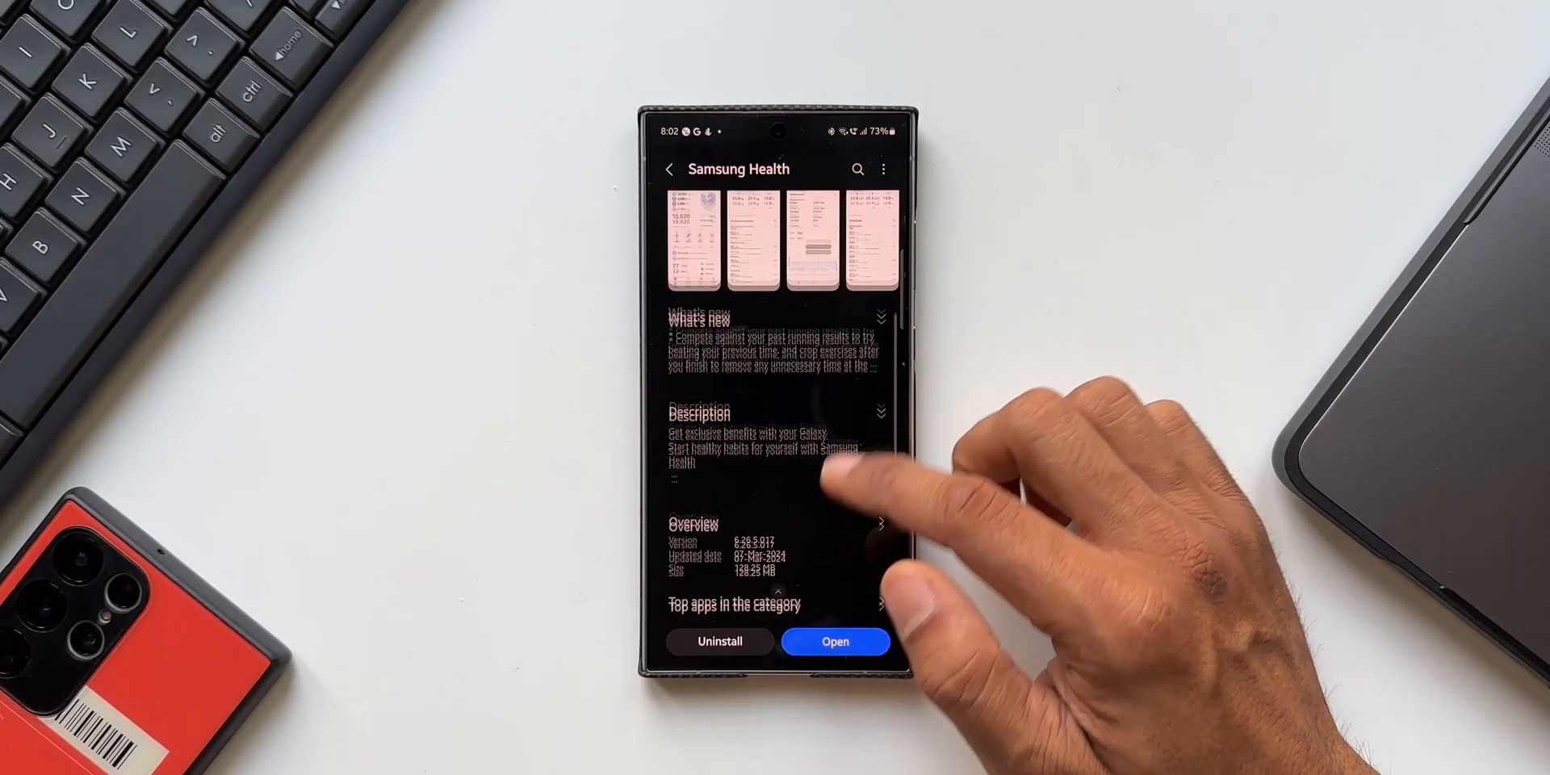
Reveal Samsung Health's full What's new notes about racing past runs and cropping workouts
scroll("down", 3)
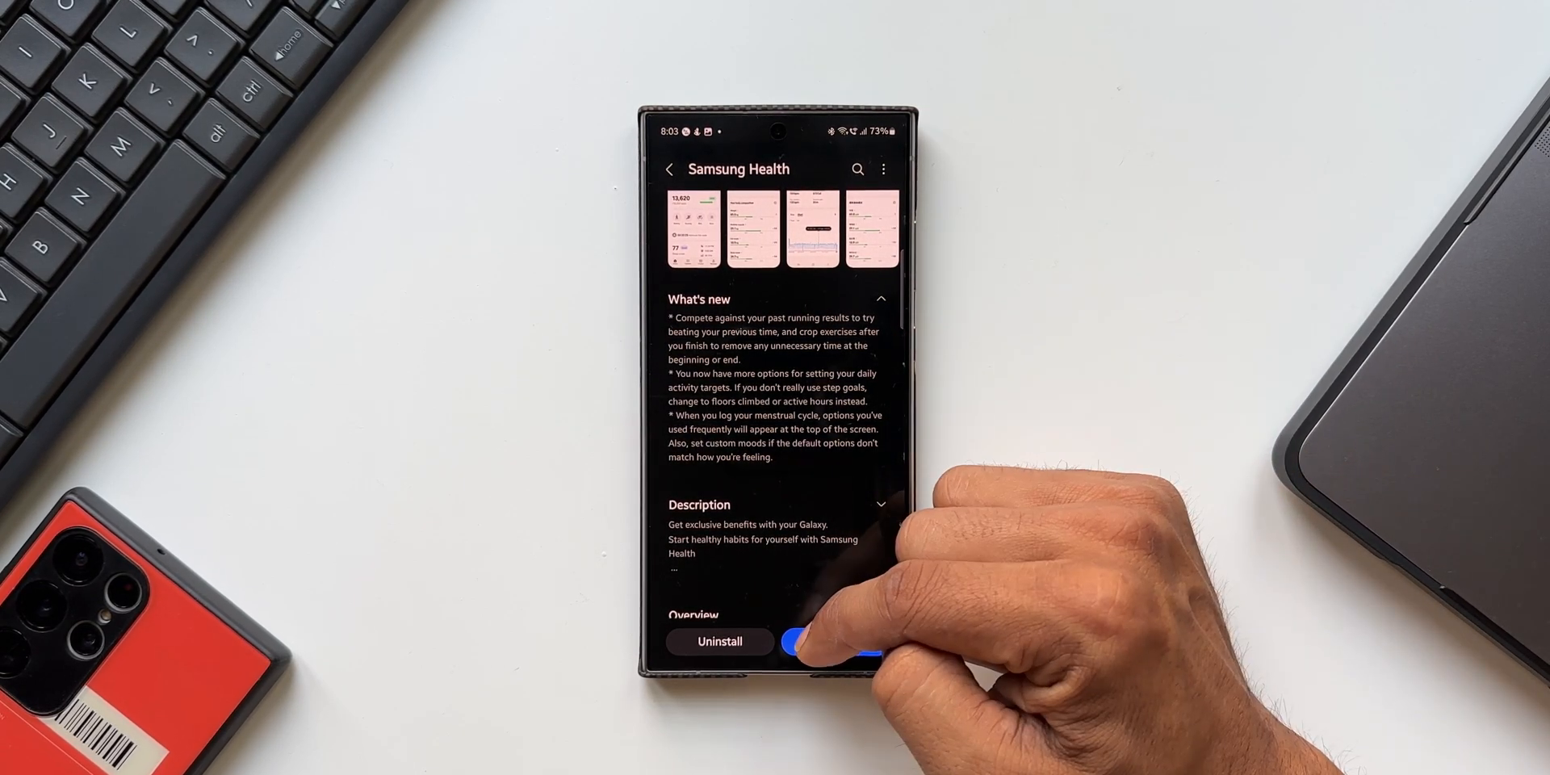
Launch Samsung Health and set the Running workout target to Race against past results, then return Home
left_click(833, 641)
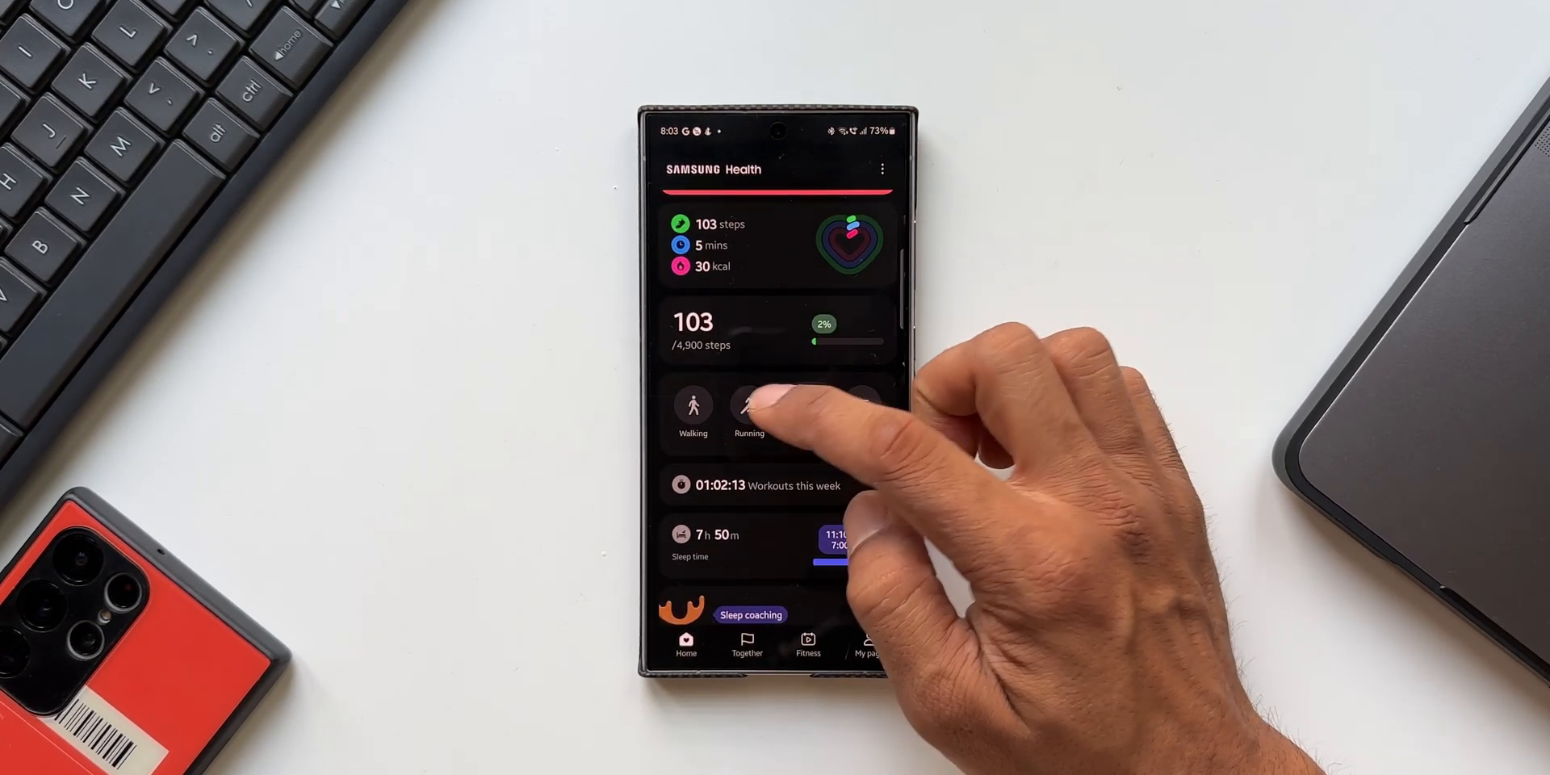
left_click(749, 410)
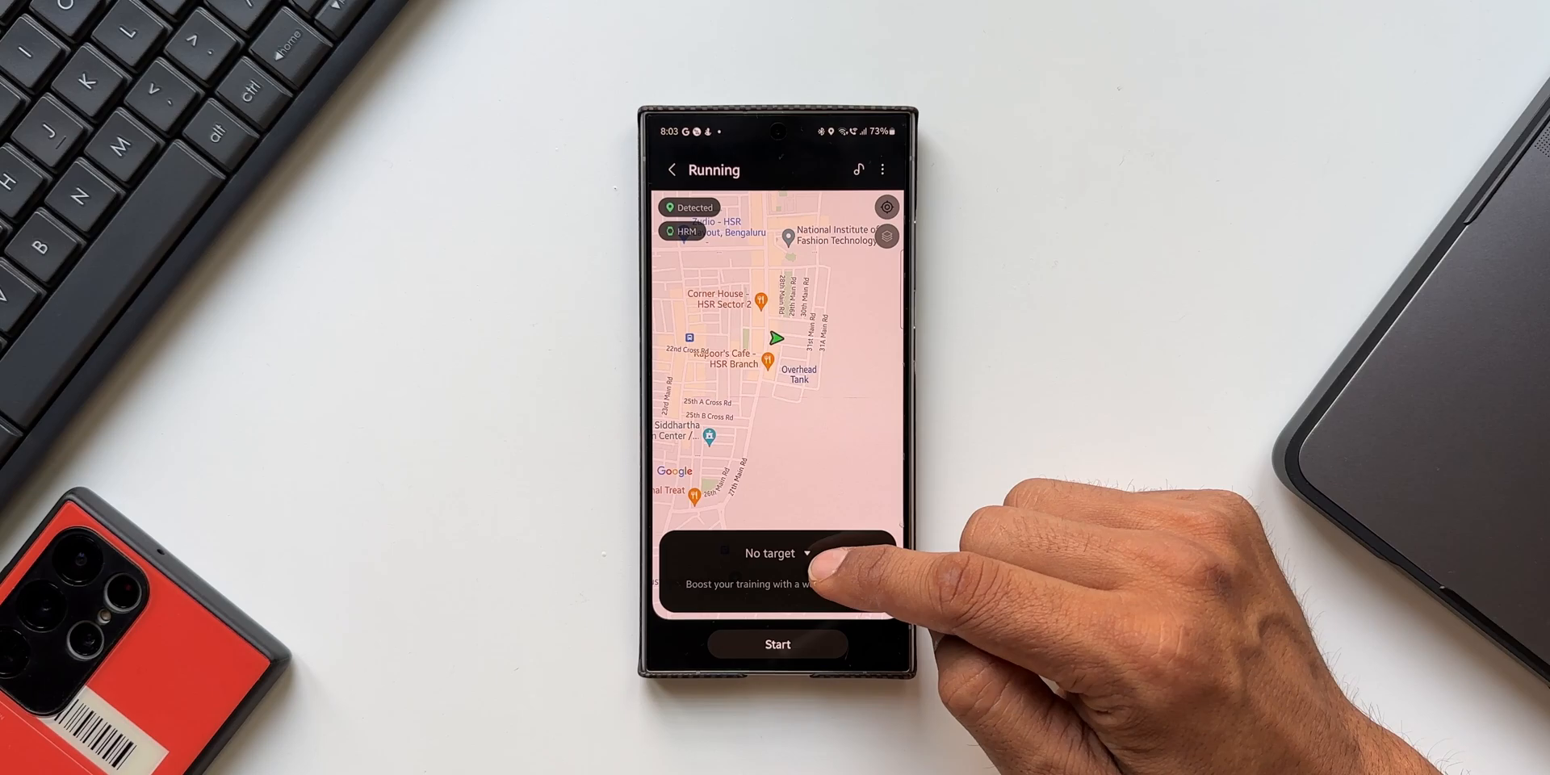
left_click(776, 552)
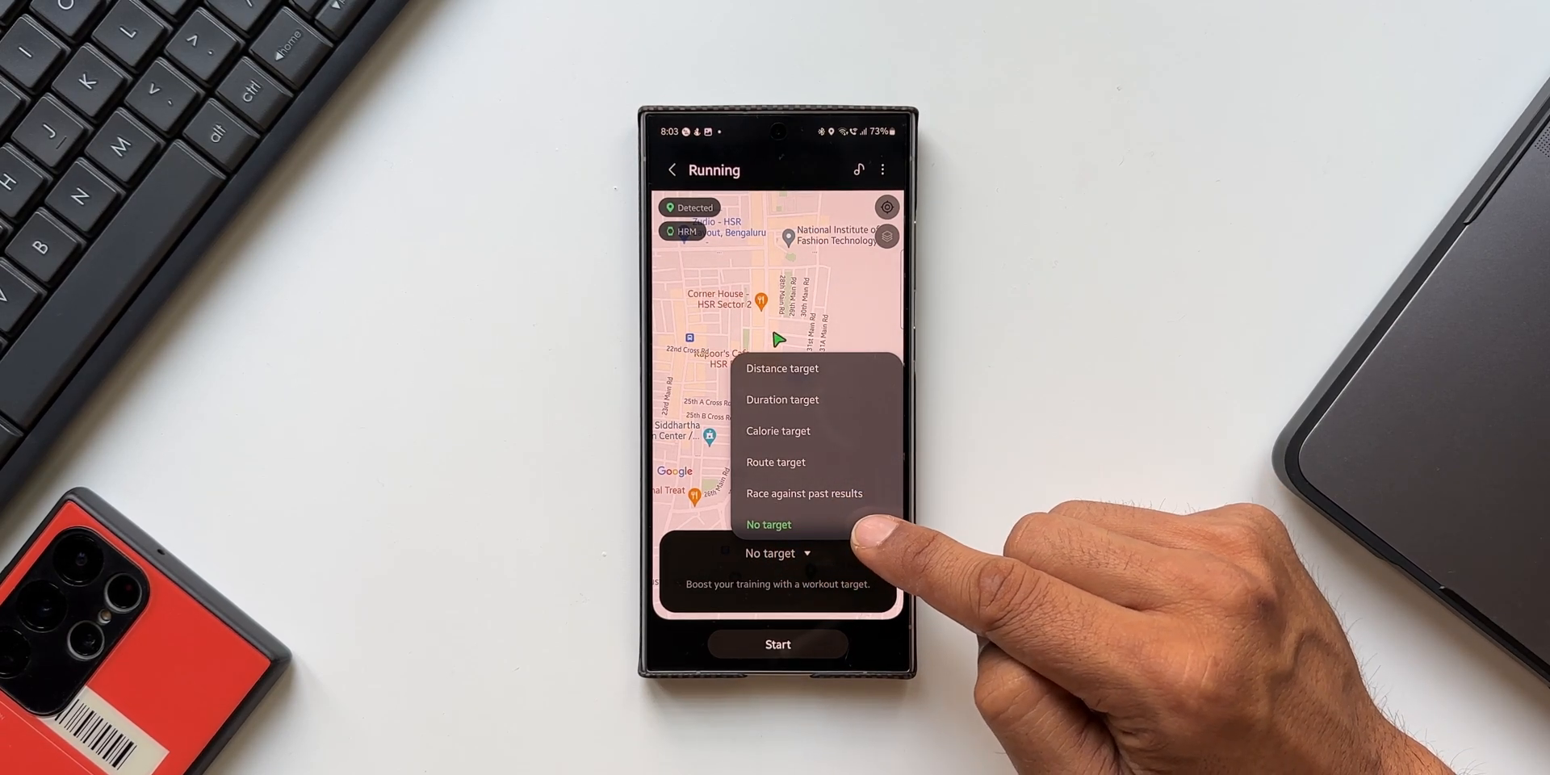
left_click(768, 523)
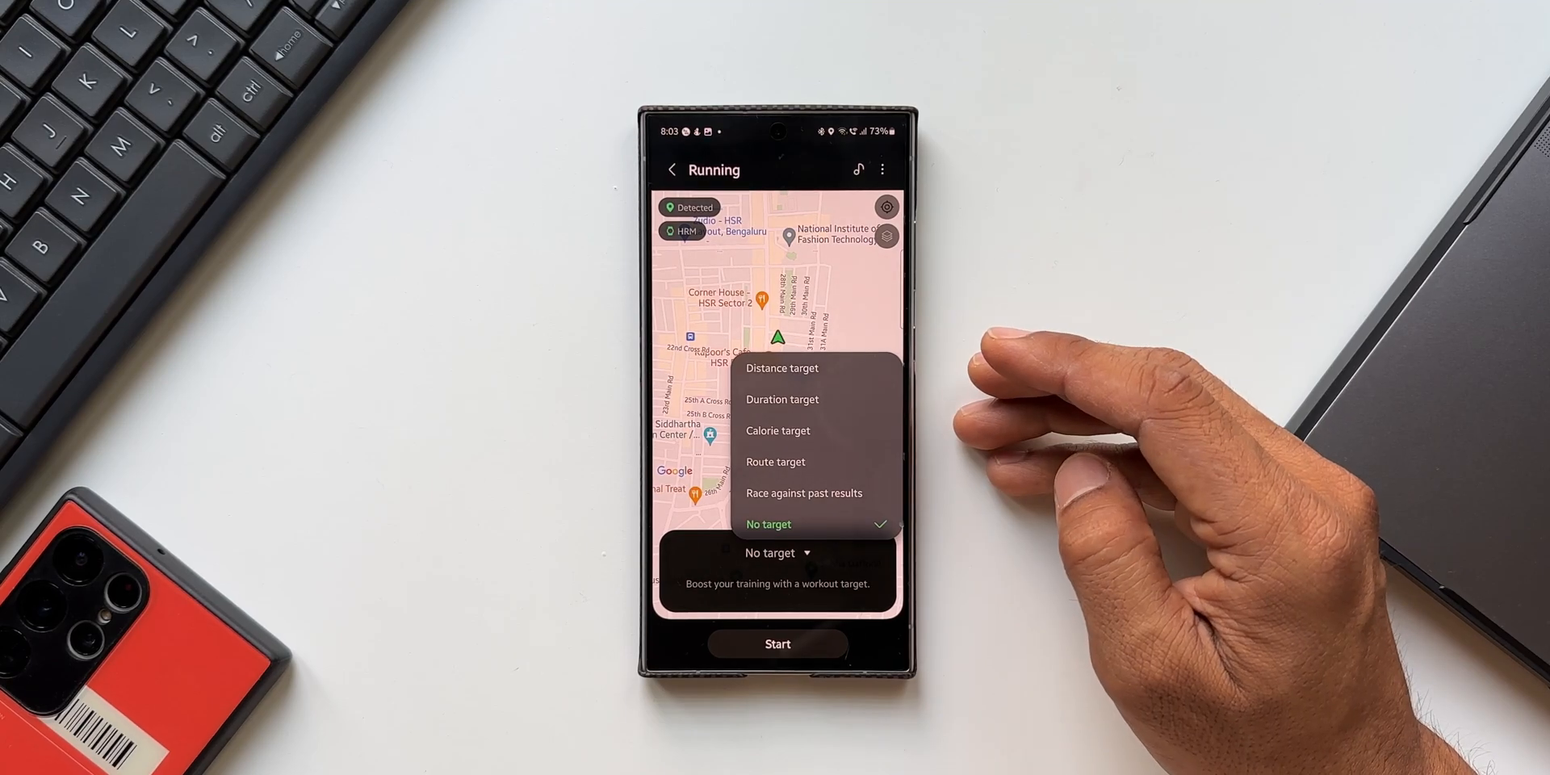
left_click(804, 492)
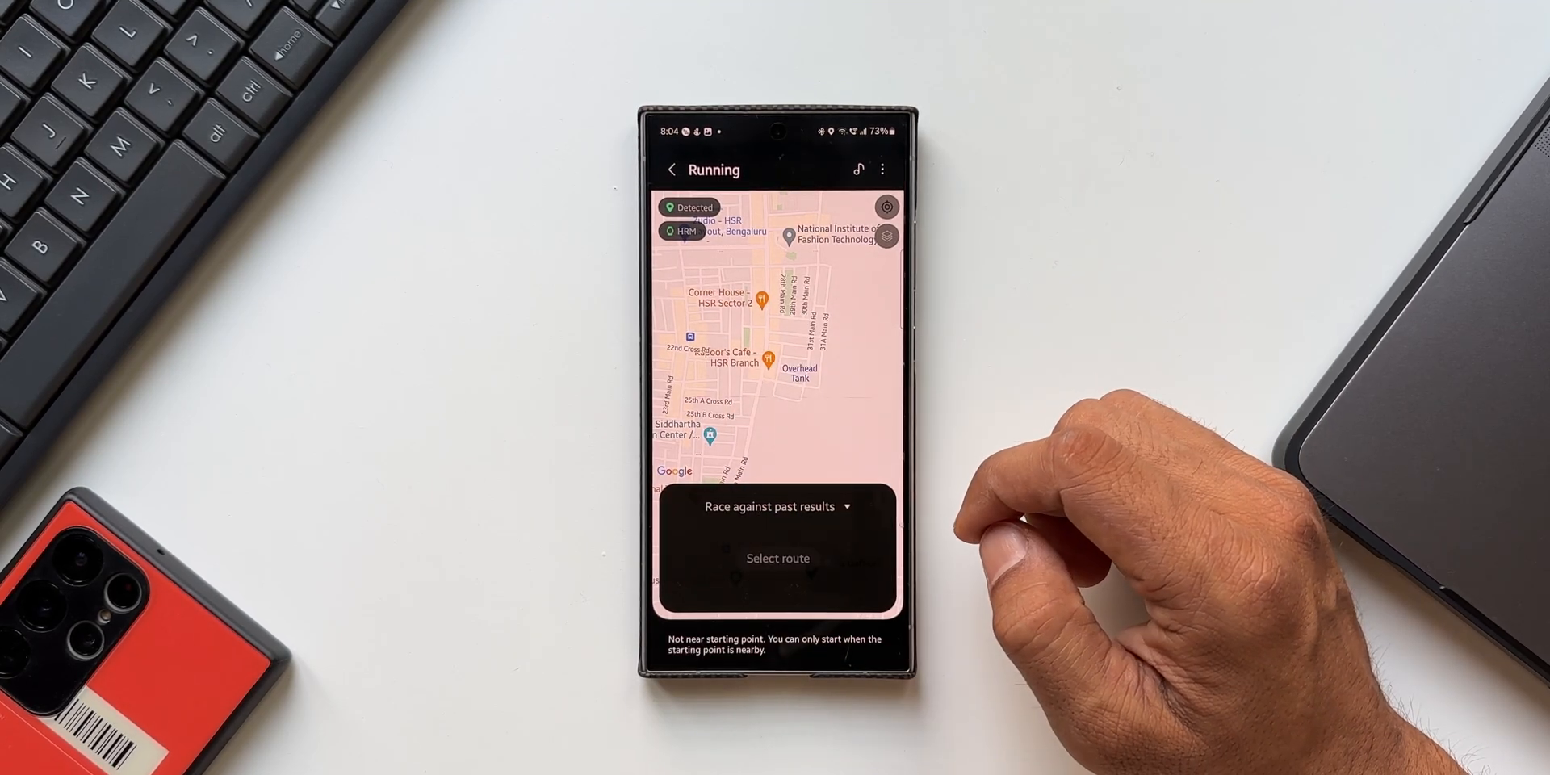
left_click(671, 169)
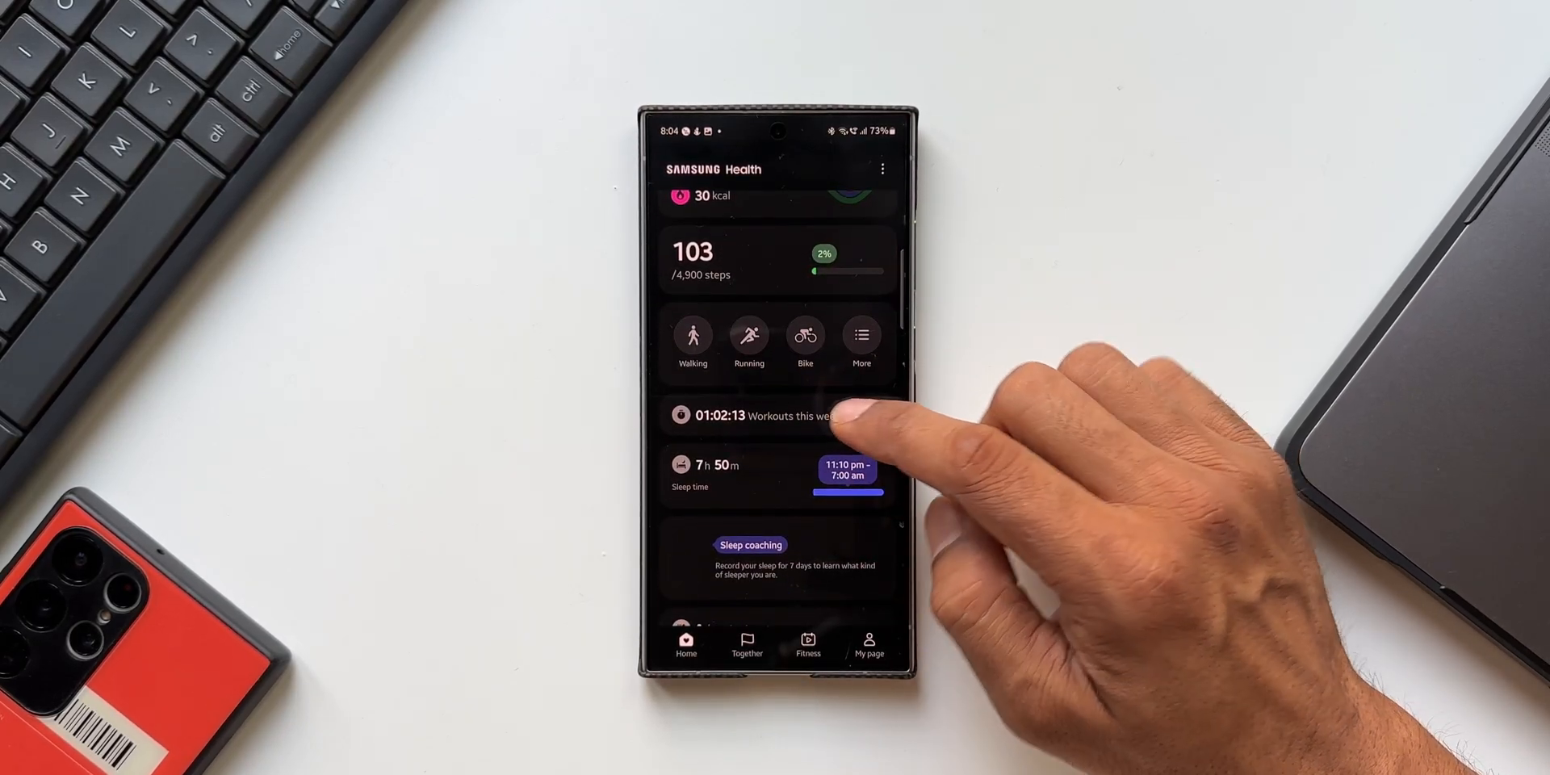
Start cropping the 27-minute Aerobics workout from Mon 4 Mar in this week's history
left_click(760, 415)
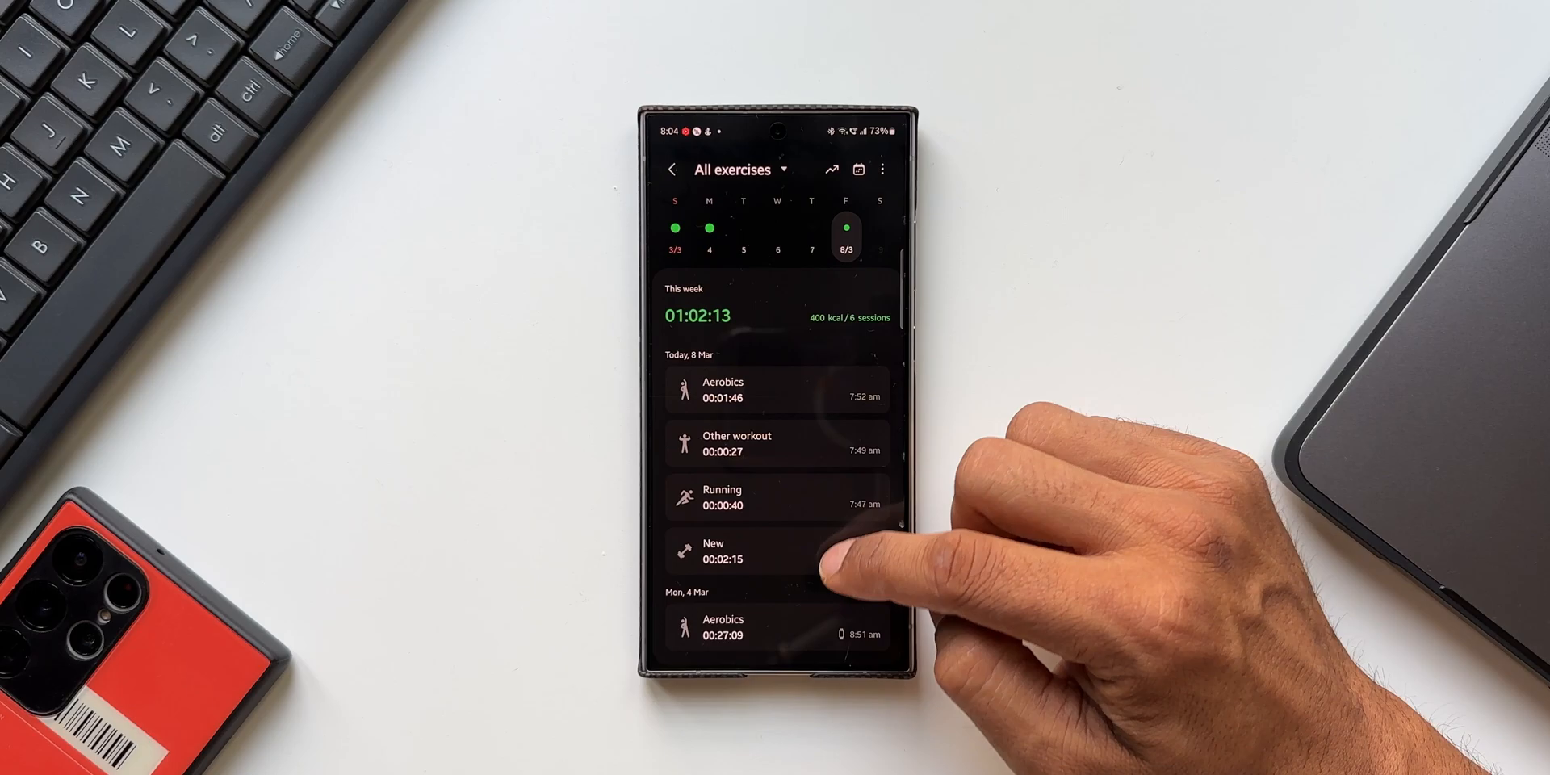
scroll("down", 3)
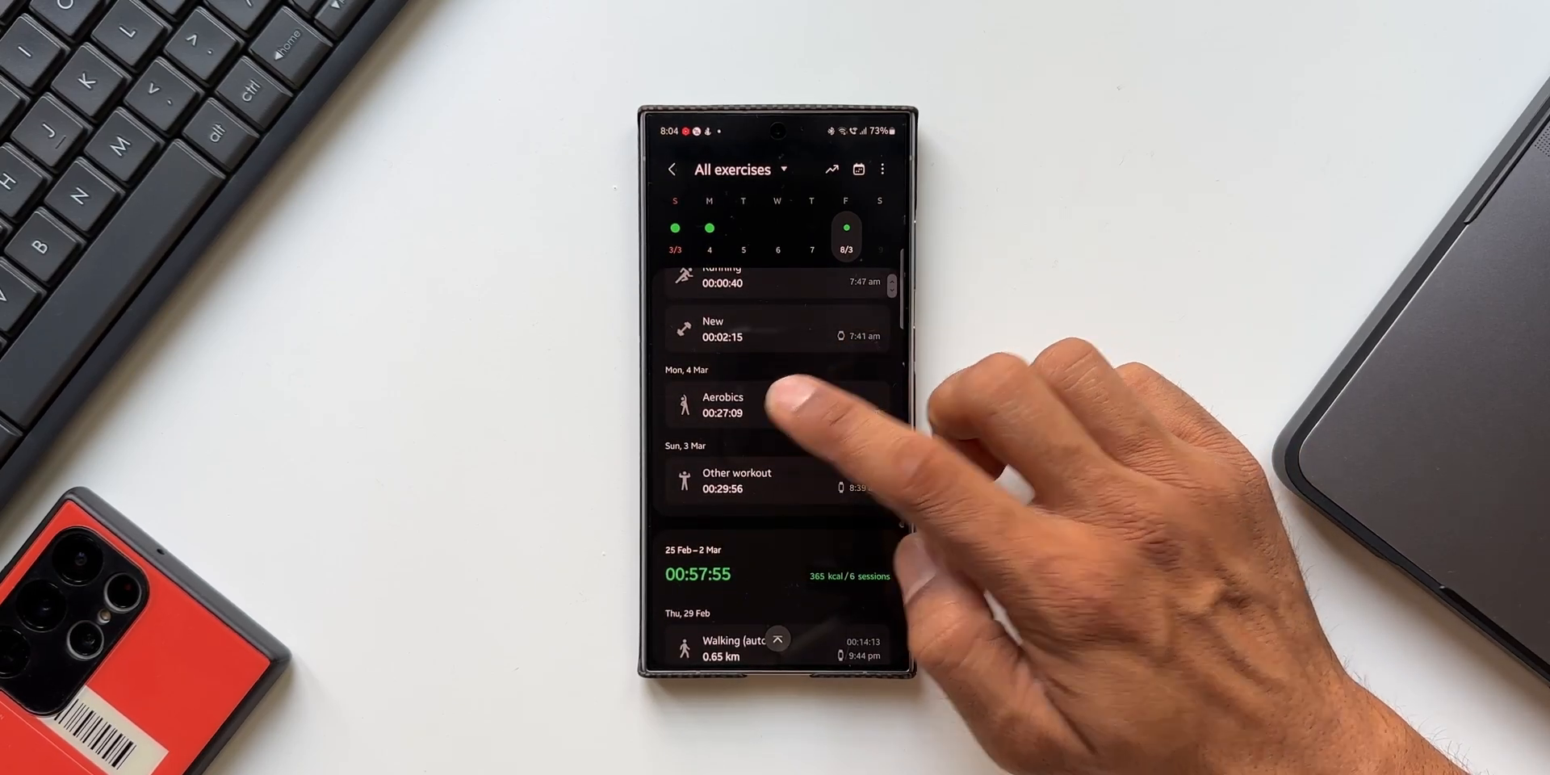
left_click(723, 405)
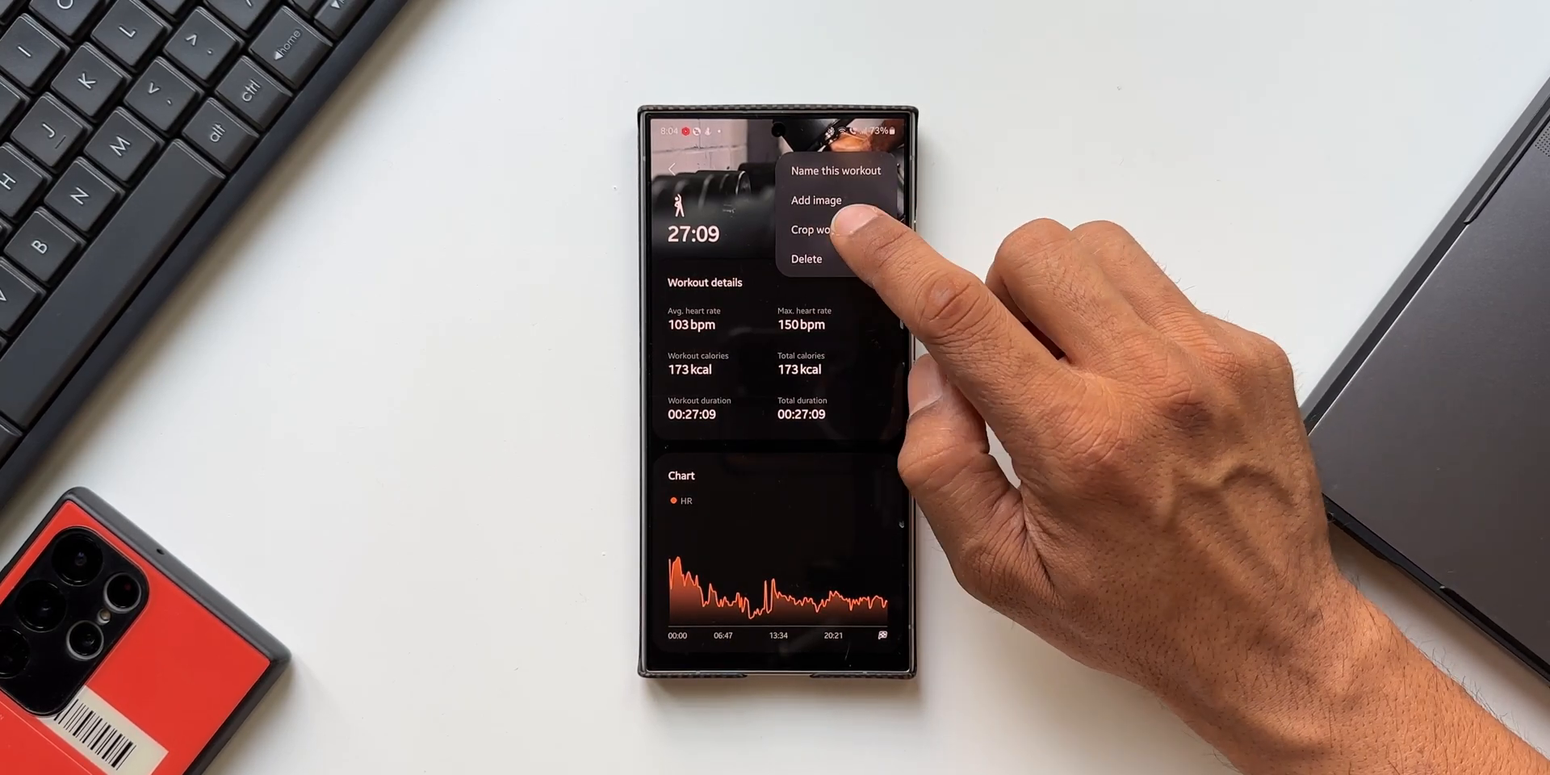
left_click(813, 229)
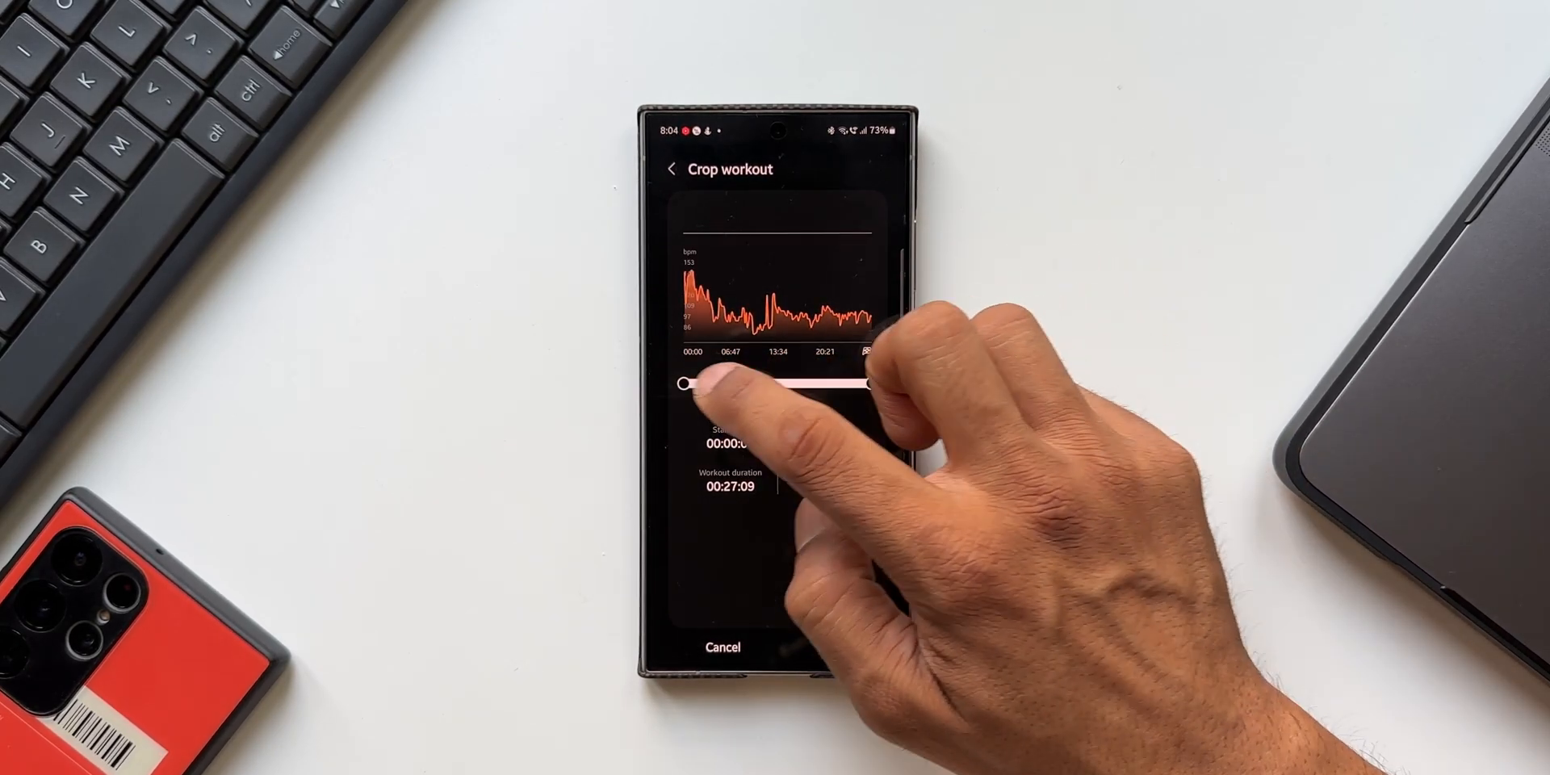
Trim the Aerobics workout to start at 00:03:30, giving an adjusted time of 00:23:39
left_click_drag(684, 384, 710, 384)
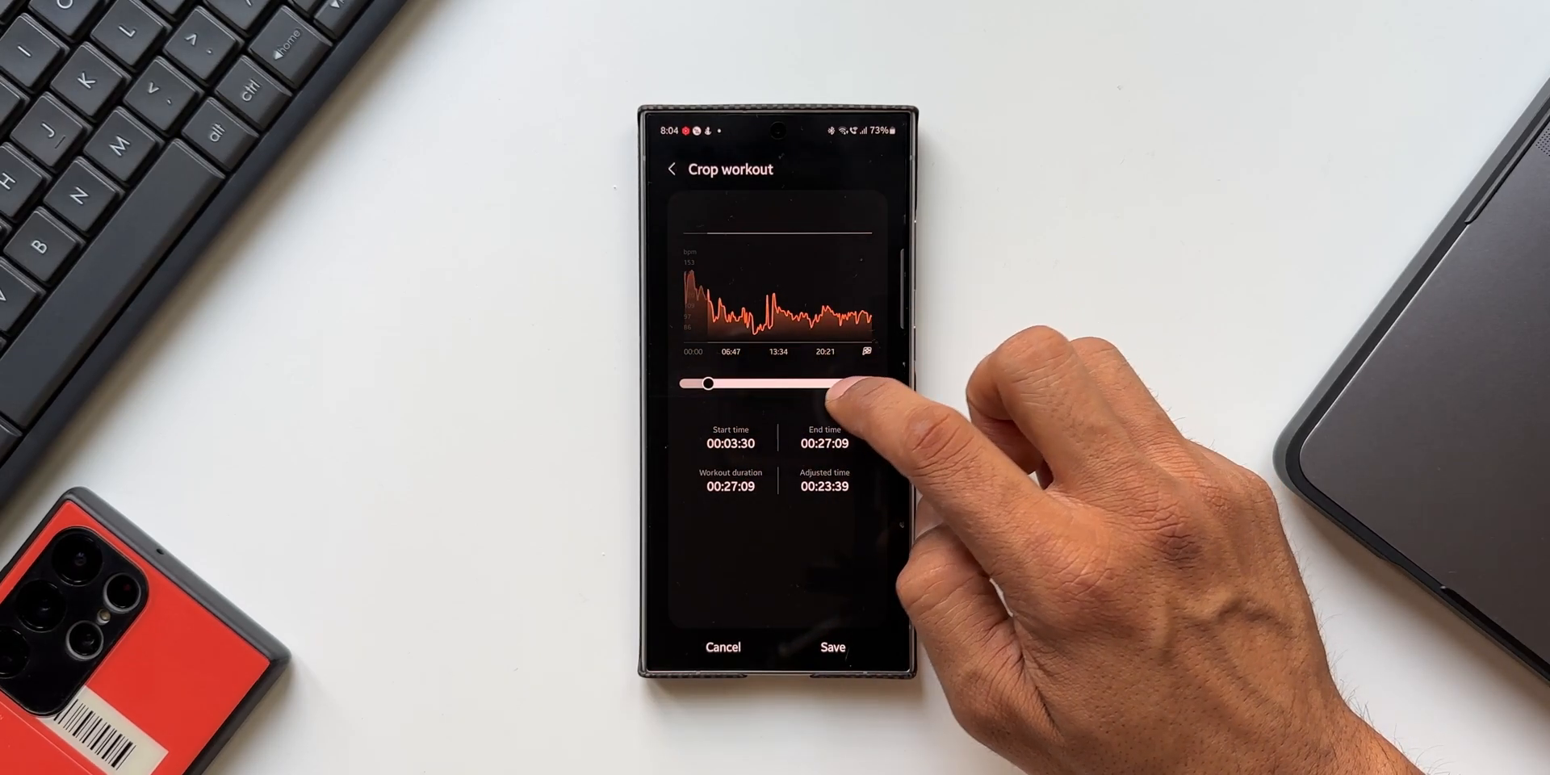
left_click_drag(839, 384, 871, 384)
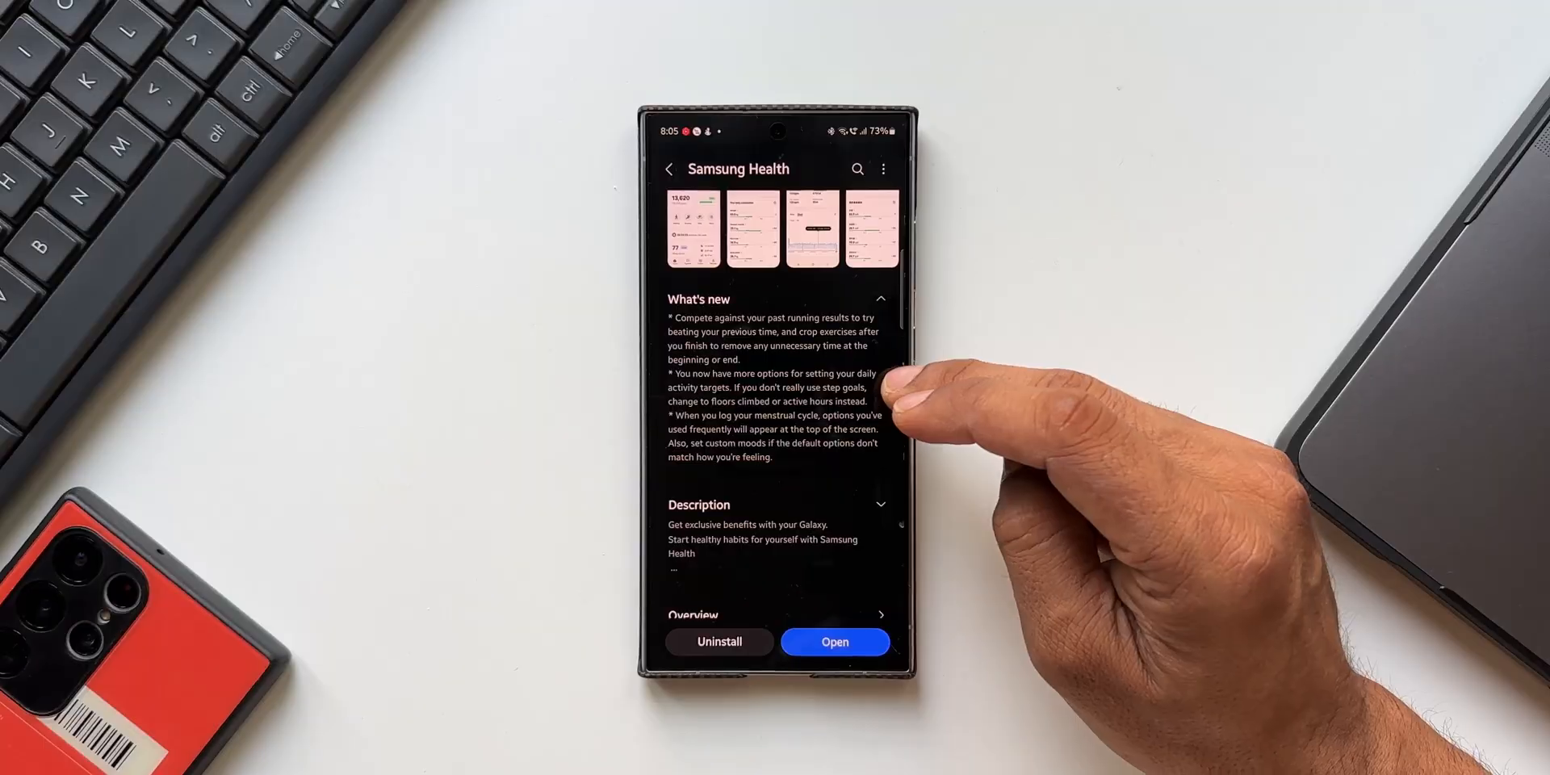
Launch Samsung Health from its Galaxy Store page to reach the Daily activity summary
left_click(833, 641)
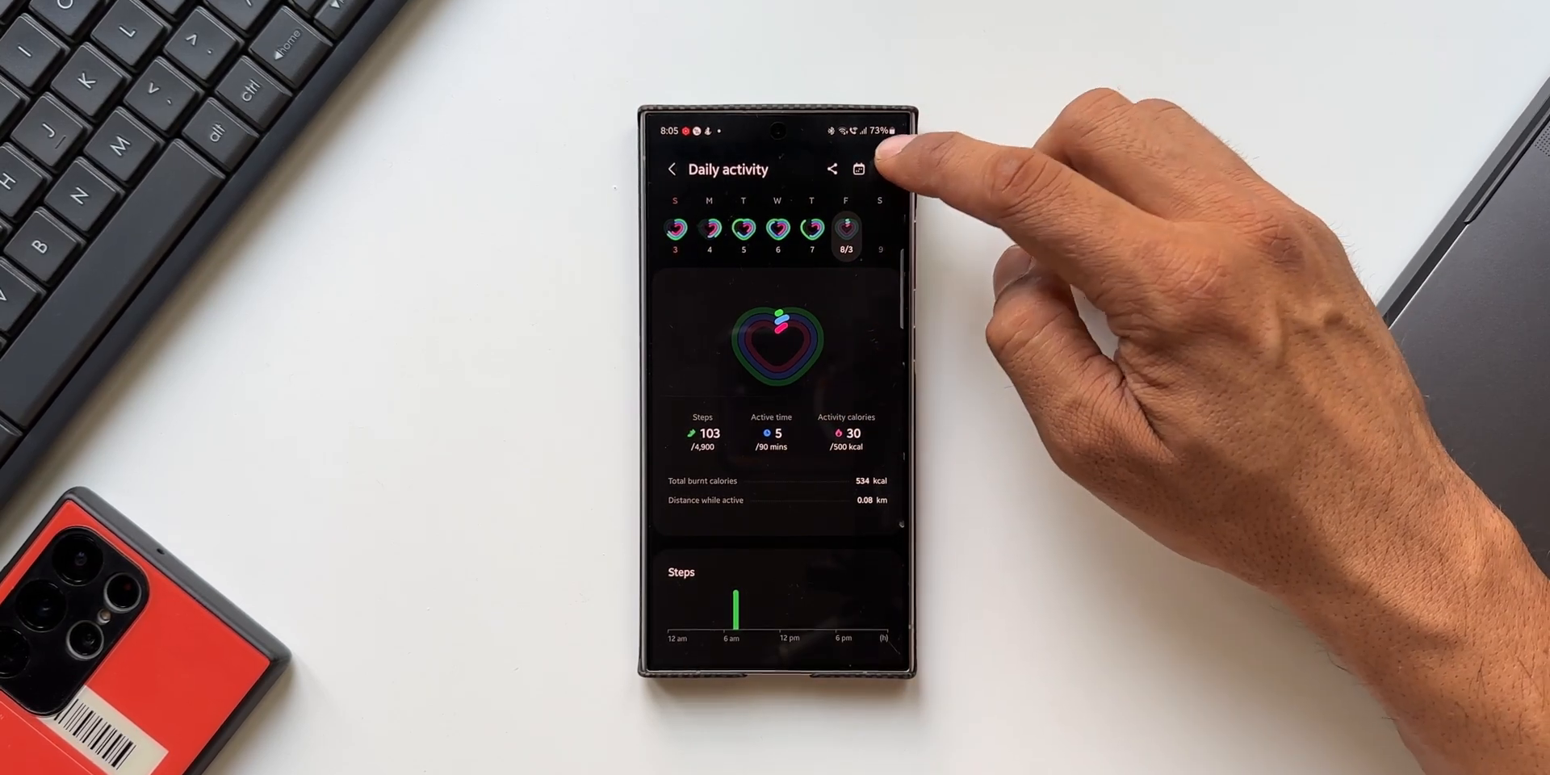
Reach the Motion target options showing Steps 4,900, Floors 10 and Active hours 8
left_click(884, 166)
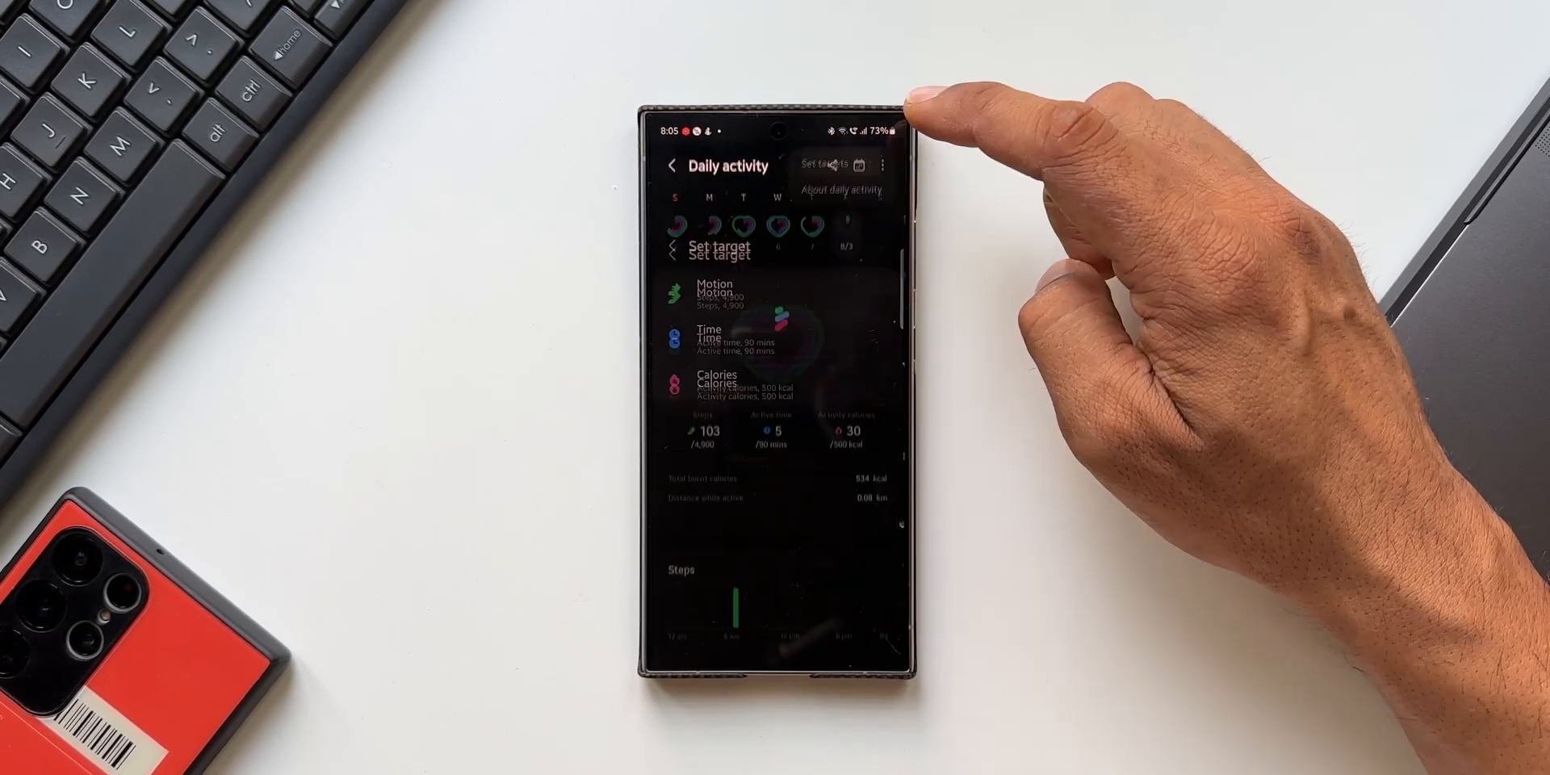
left_click(824, 165)
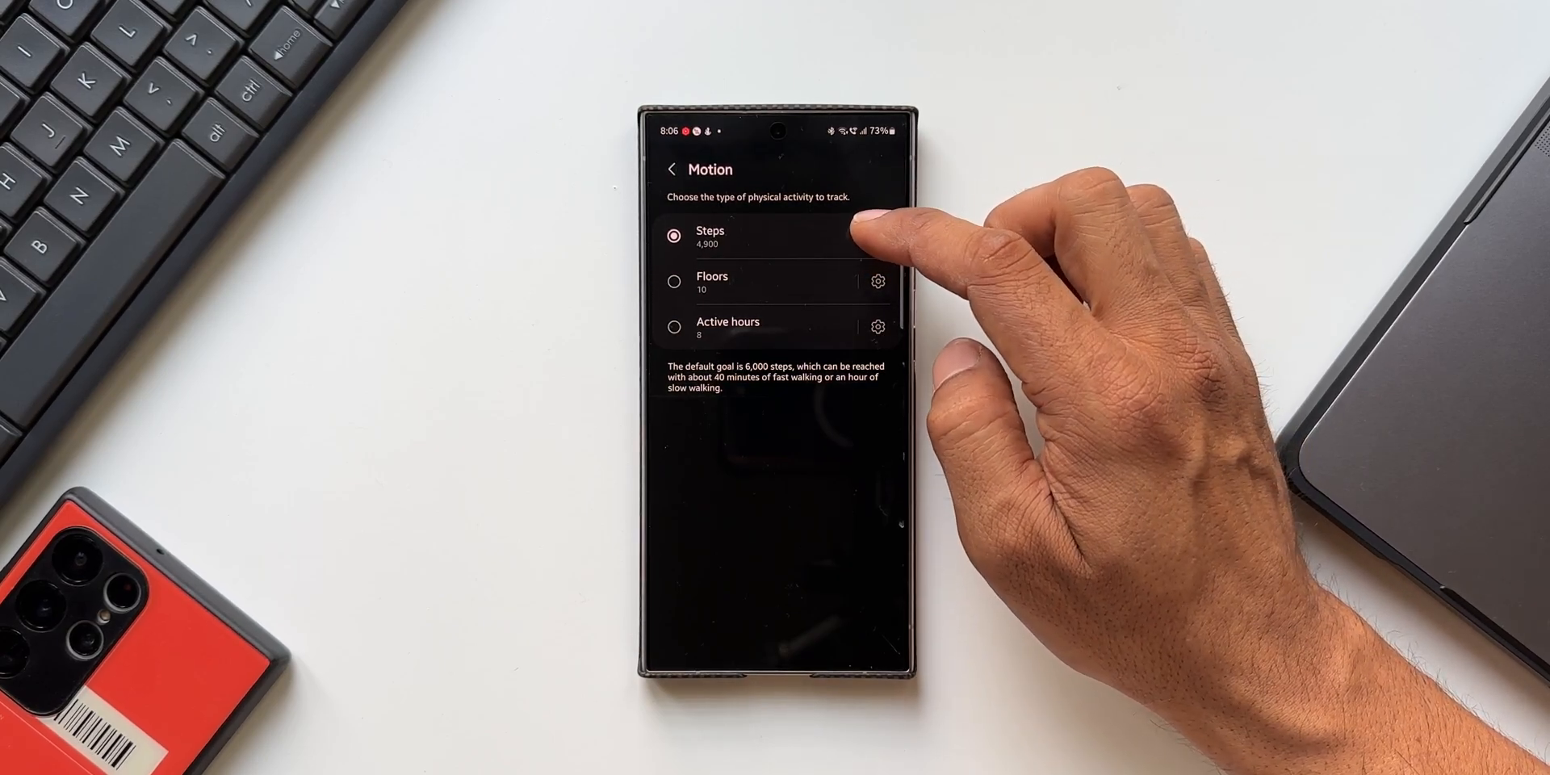
Set the daily Motion steps goal to 6,000 and save it
left_click(710, 238)
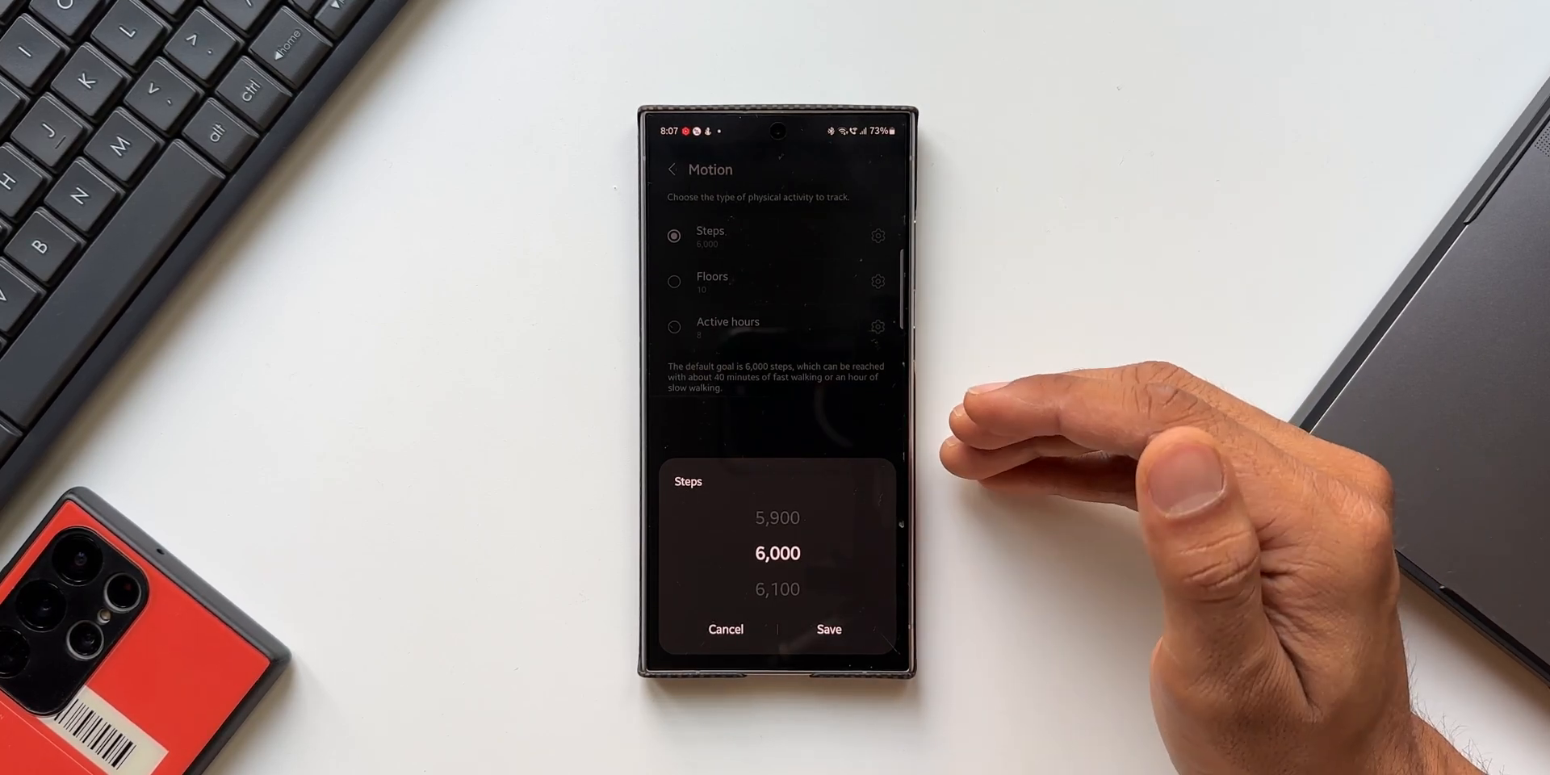
left_click(828, 628)
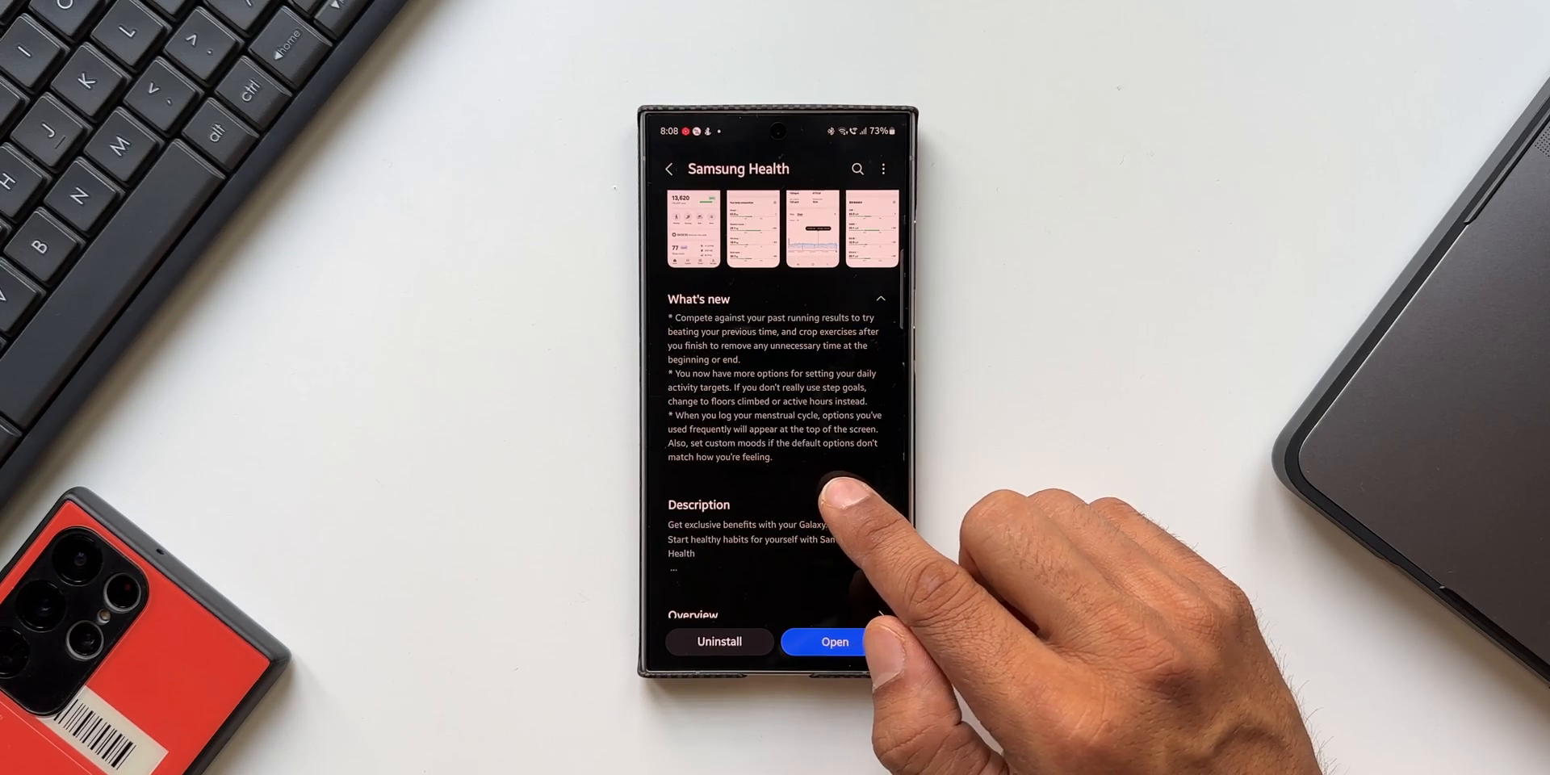
mouse_move(835, 513)
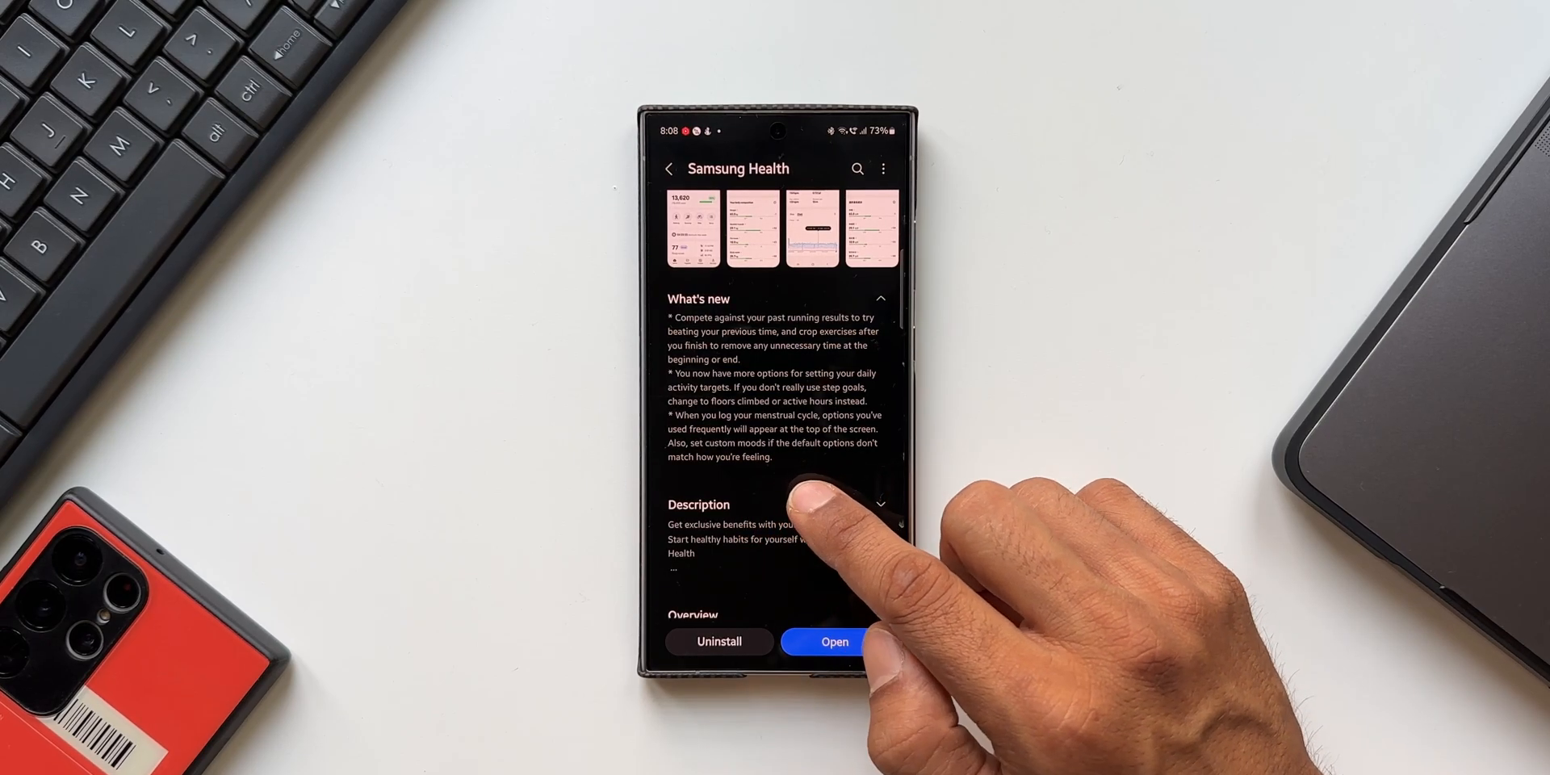
Launch Samsung Health again so the home screen shows the new 6,000-step goal
left_click(833, 641)
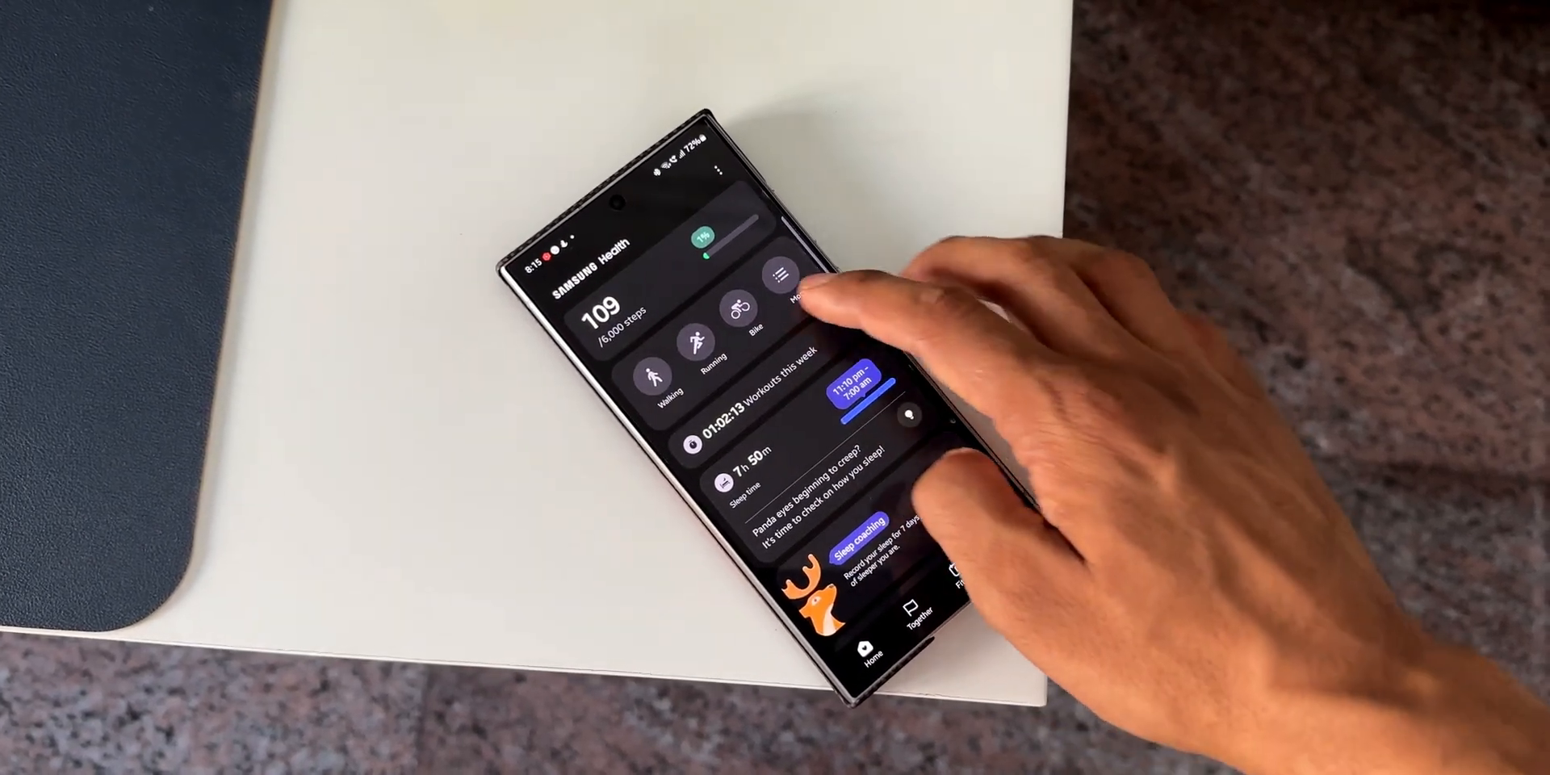
Browse the Home cards and switch to the Fitness section of workout programs like Level Zero
left_click(778, 278)
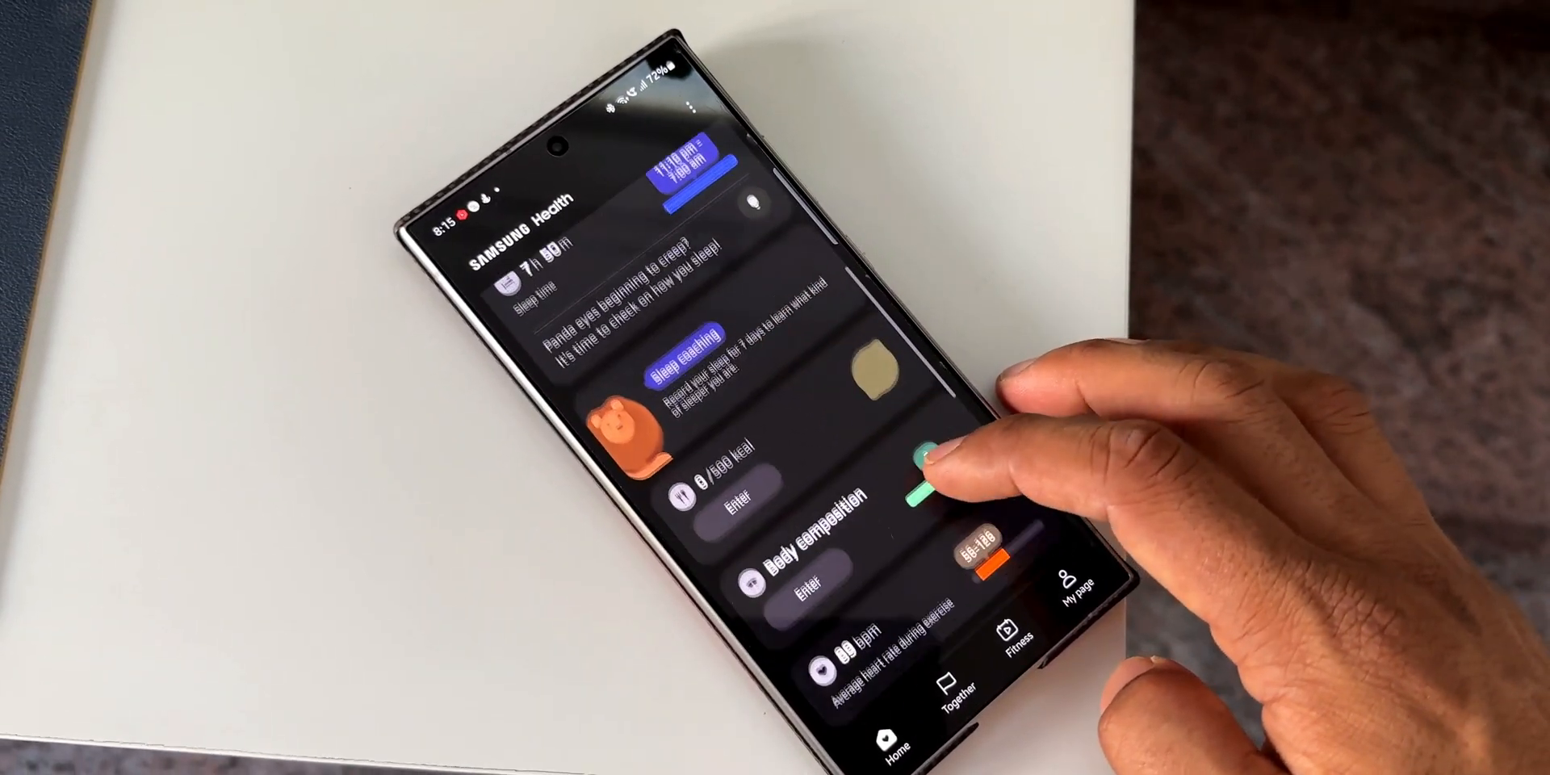
scroll("down", 3)
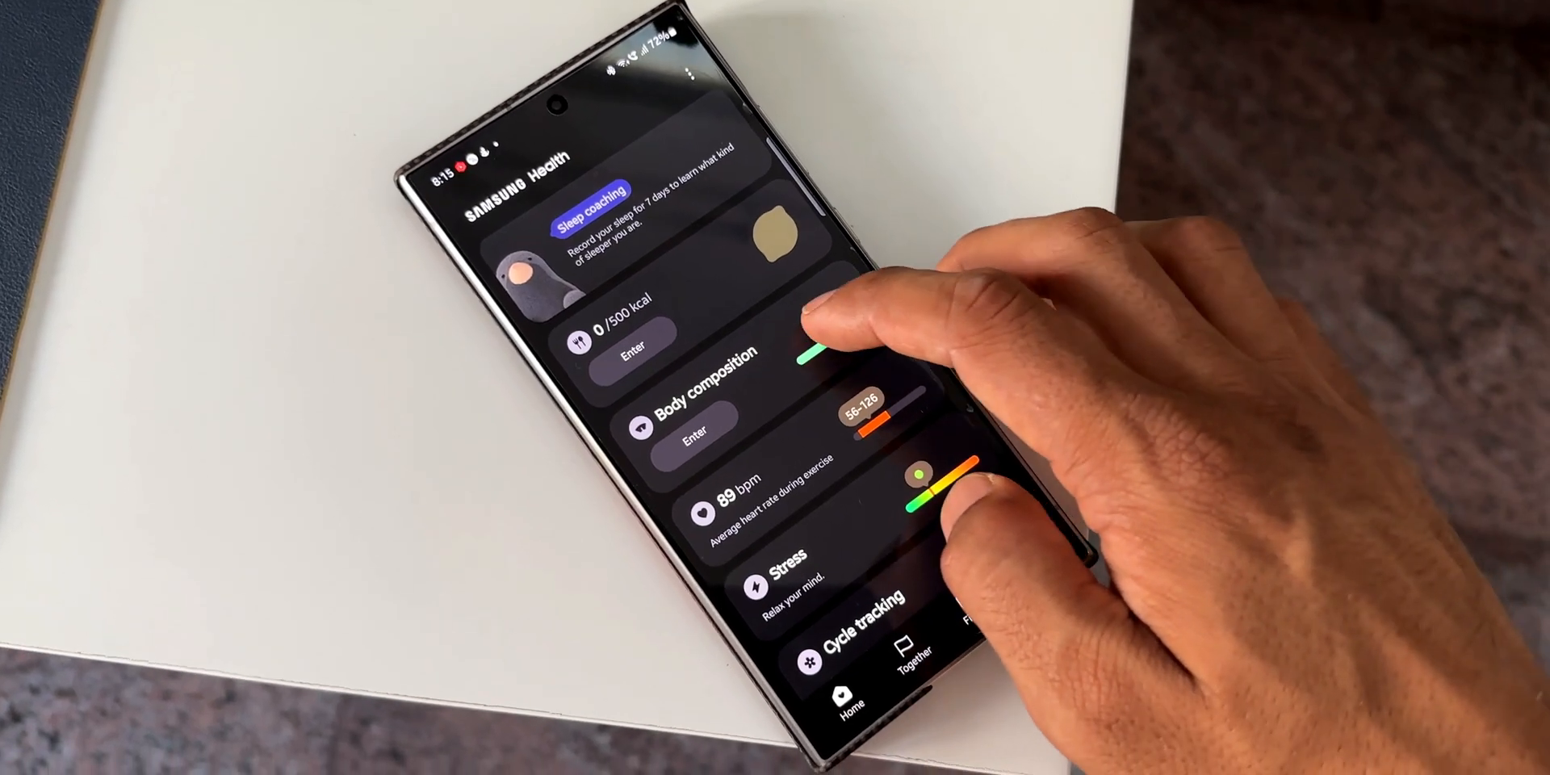
scroll("down", 3)
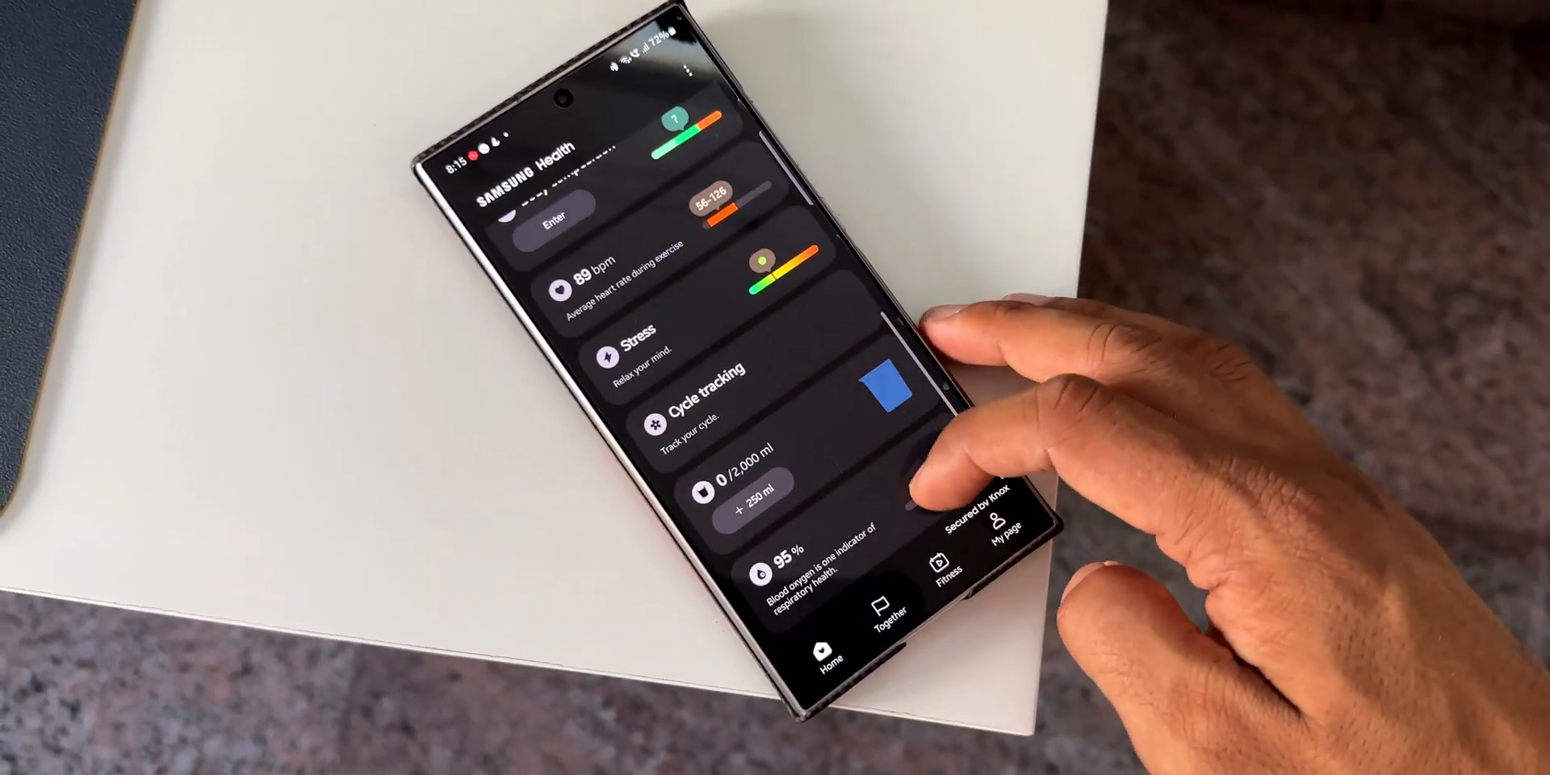
left_click(959, 565)
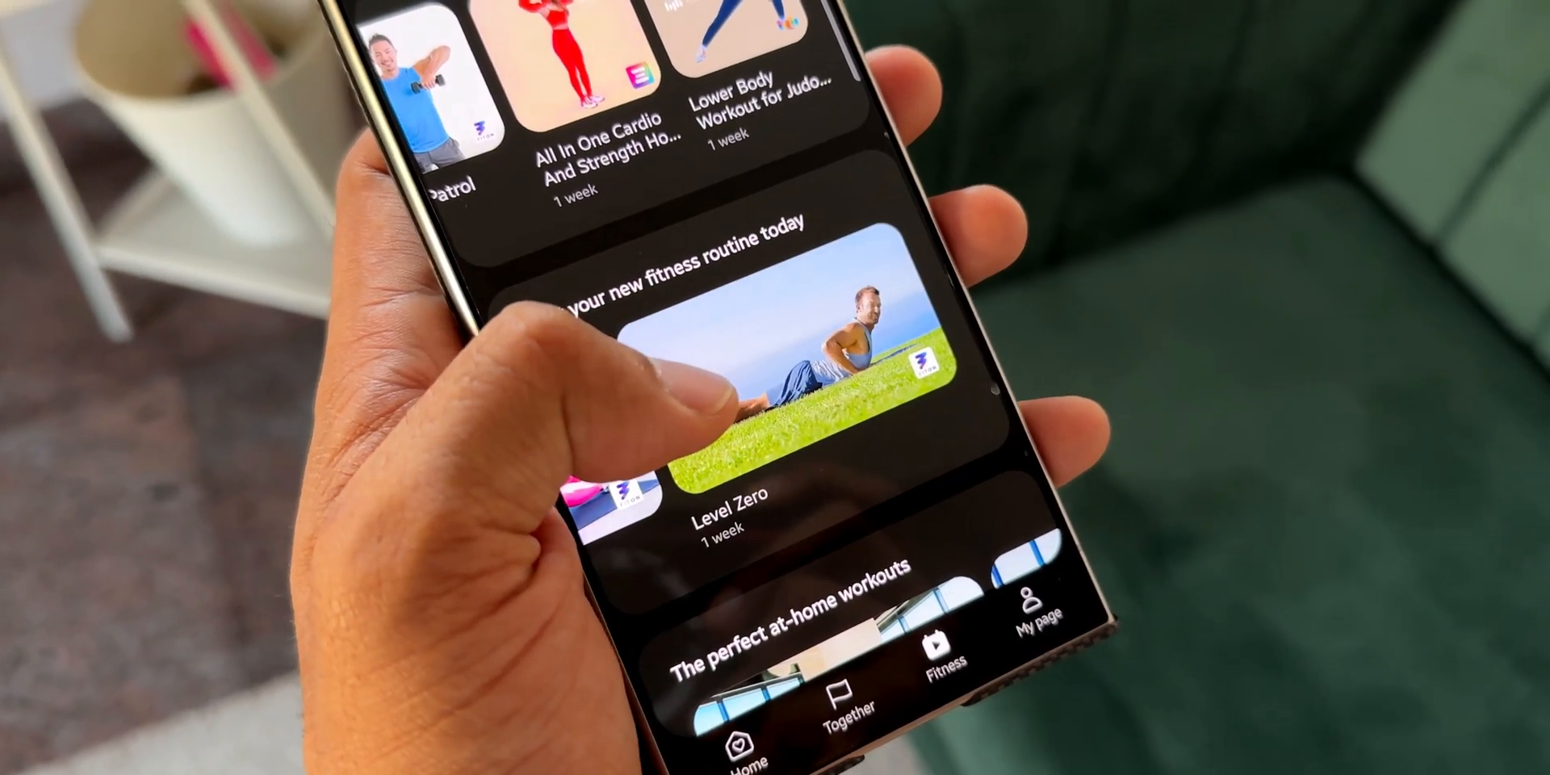
Scroll through the Fitness programs and the home health cards, including Aerobics 01:46 and 109 of 6,000 steps
scroll("down", 3)
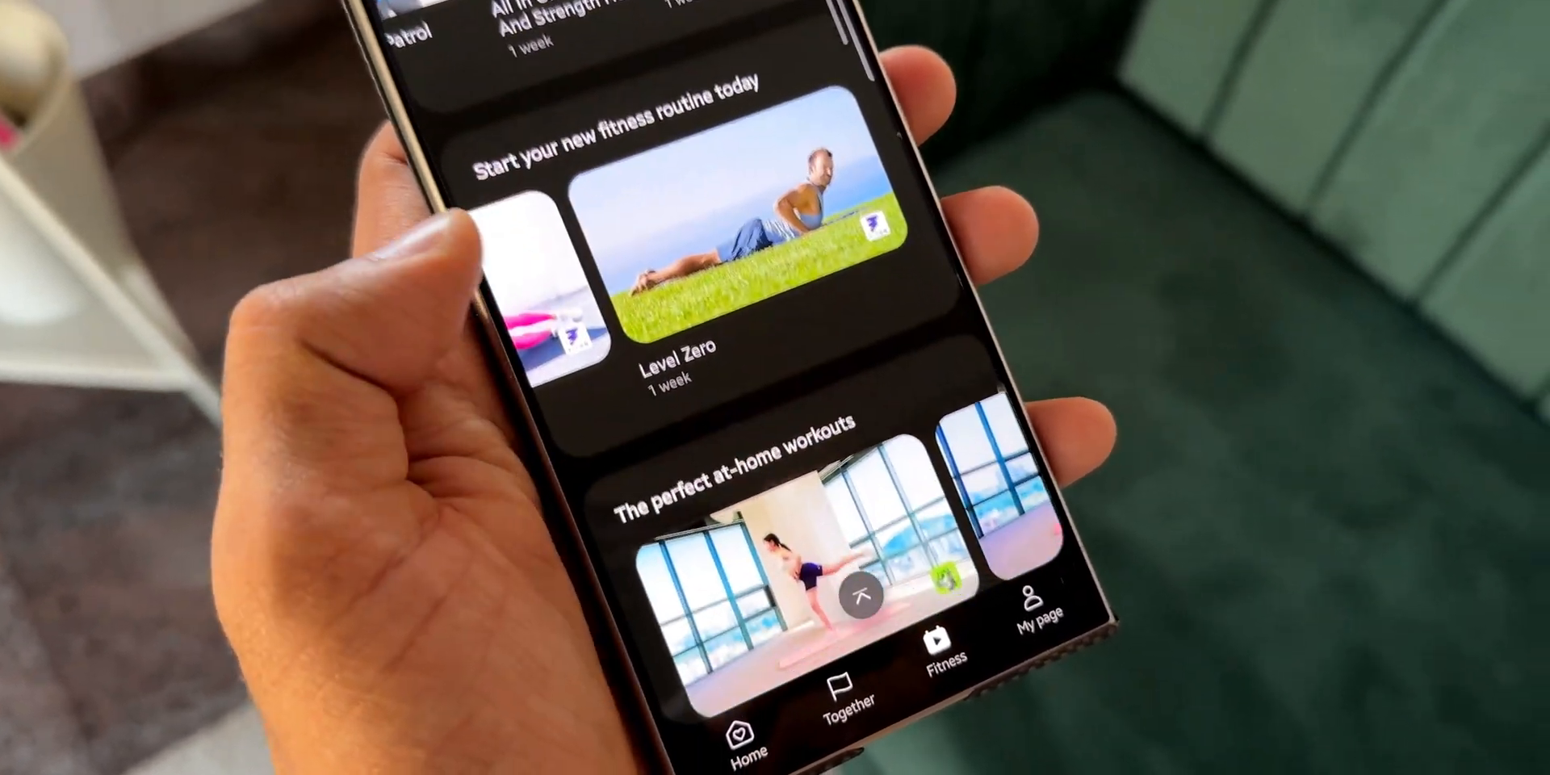
scroll("down", 3)
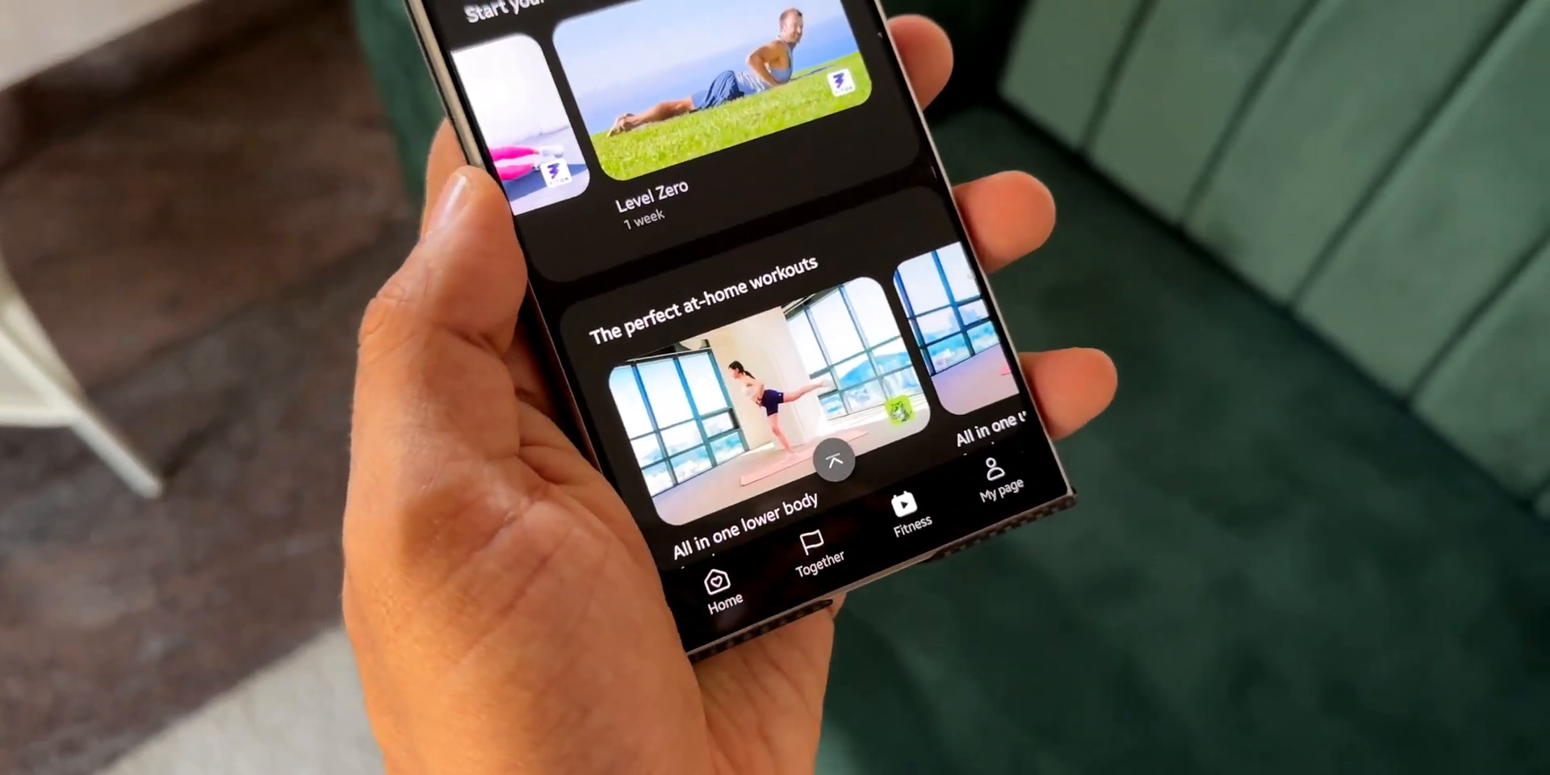
scroll("down", 3)
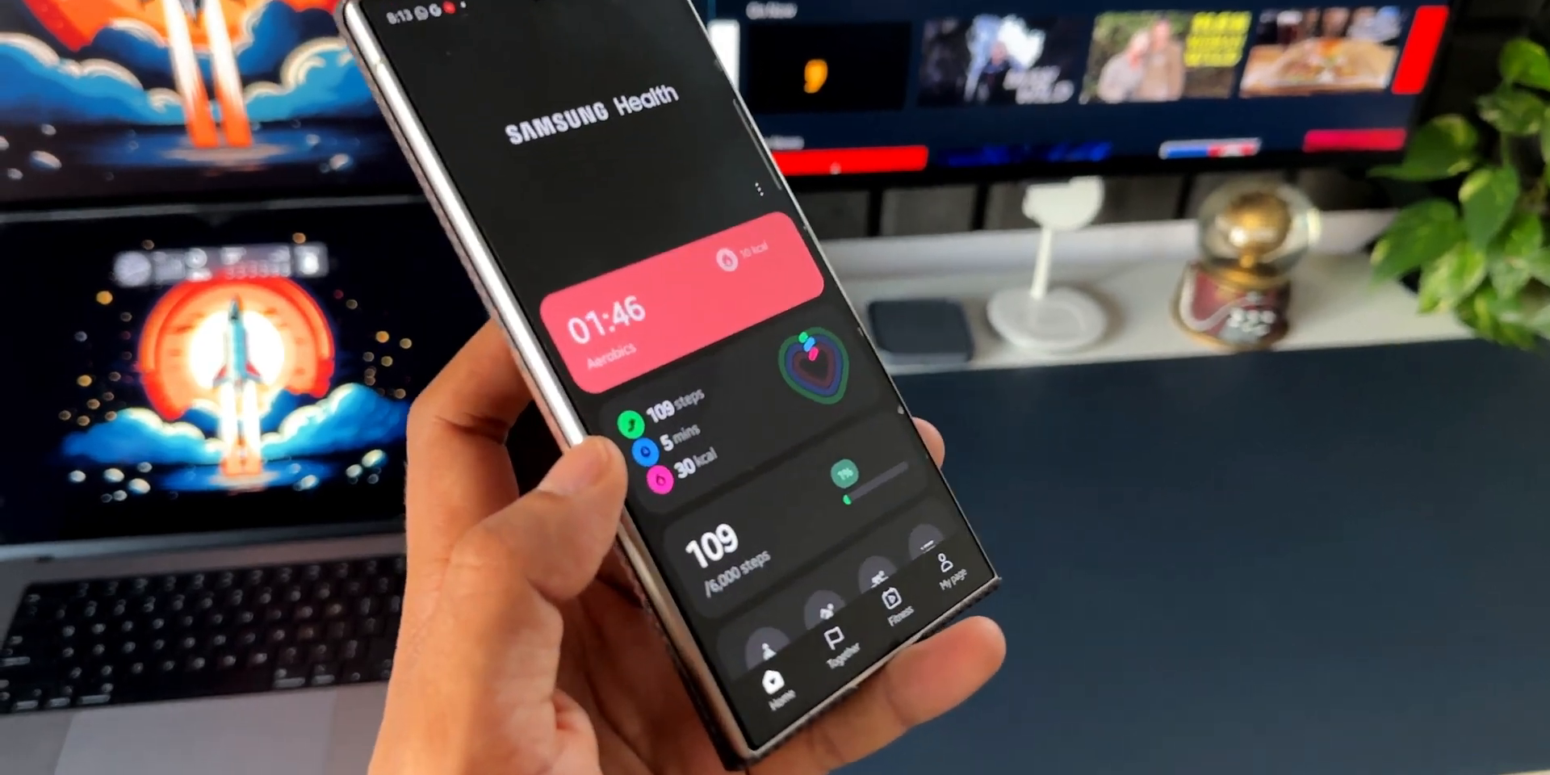
scroll("down", 3)
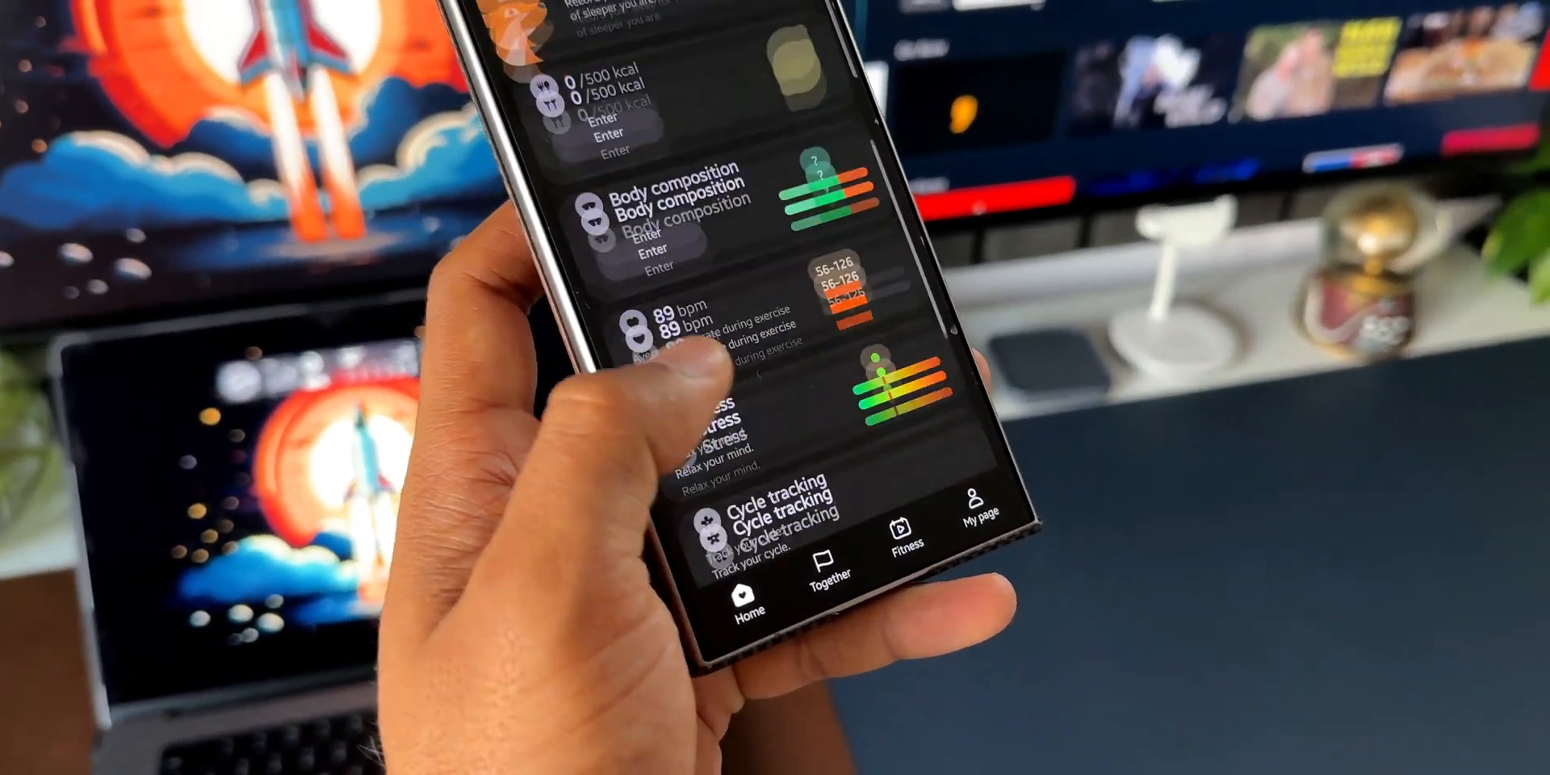